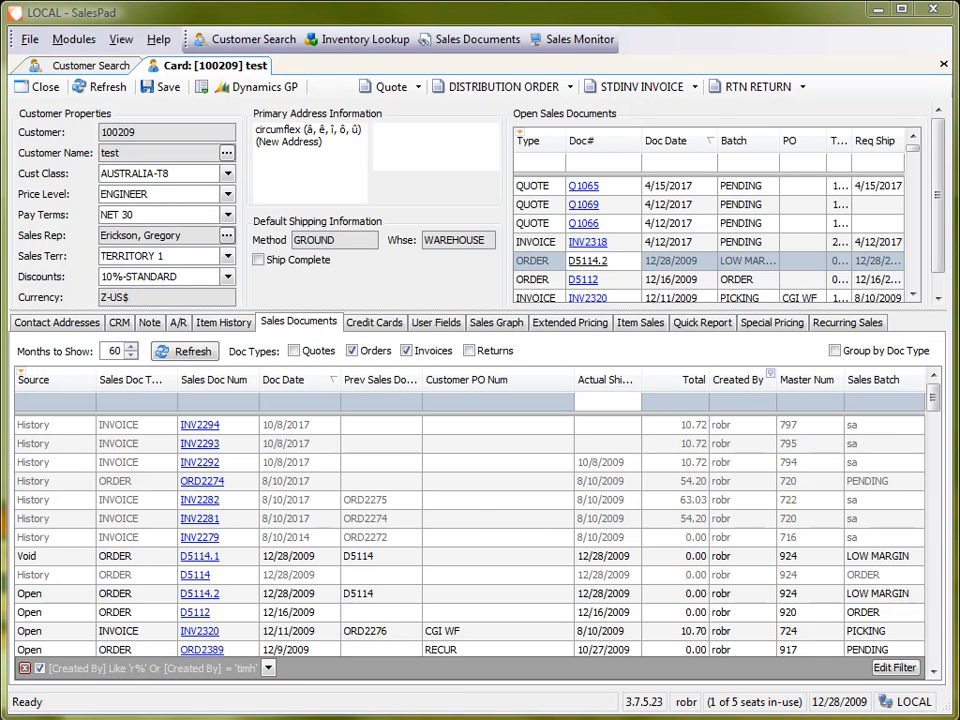
mouse_move(365, 572)
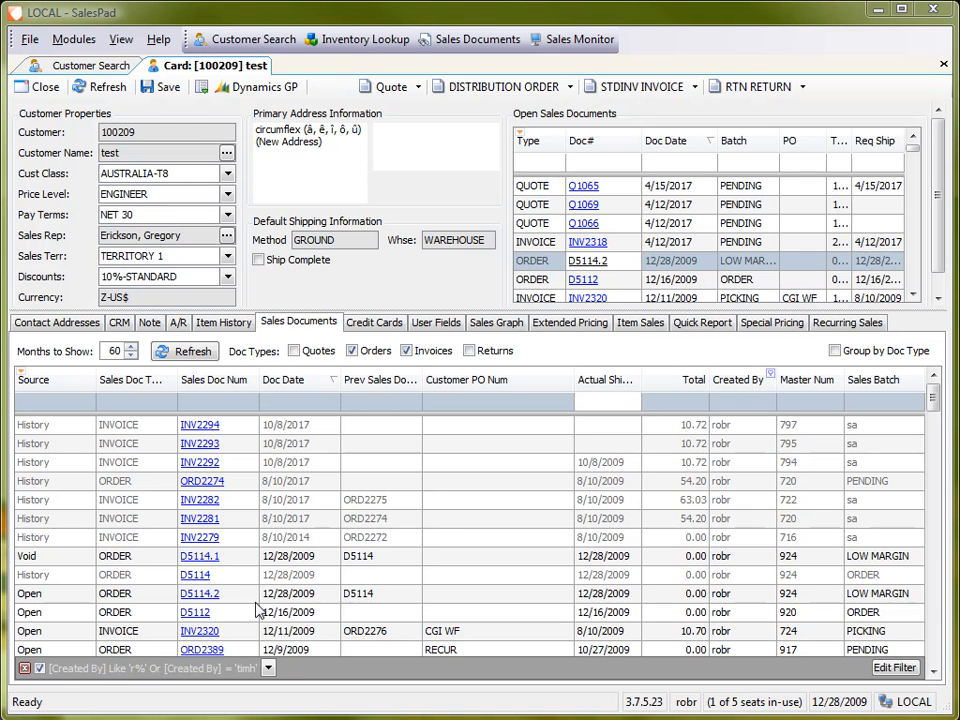
mouse_move(248, 692)
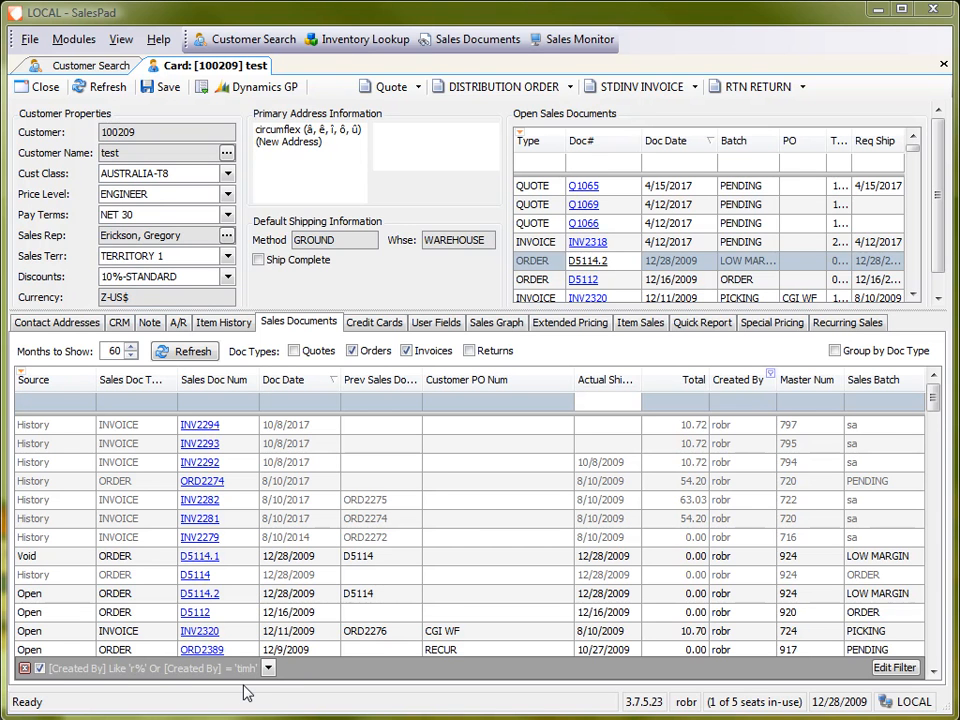
mouse_move(307, 687)
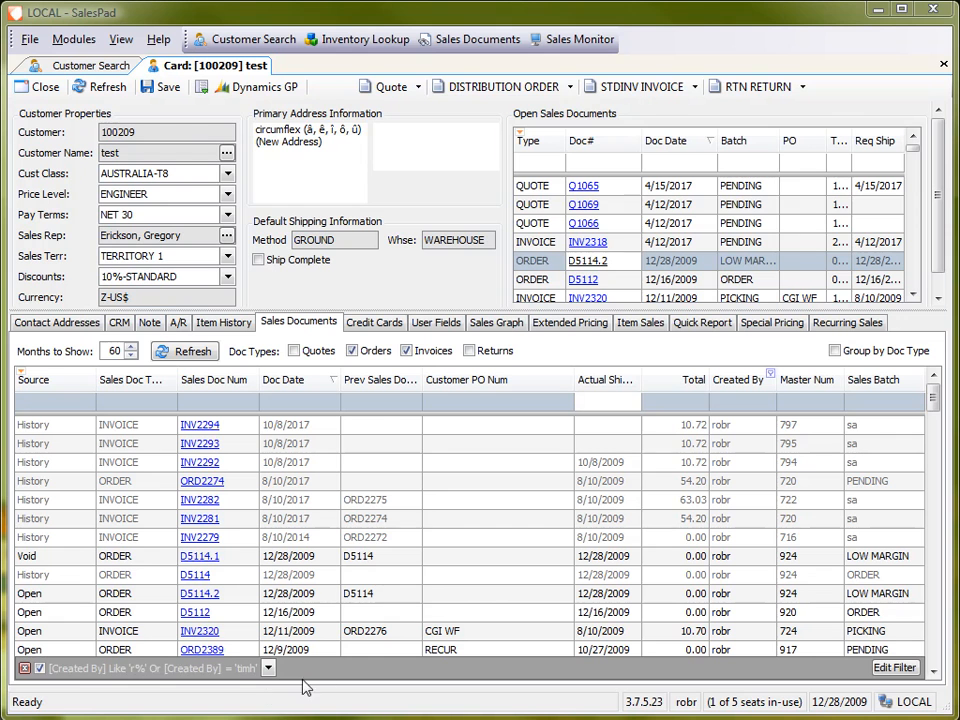
mouse_move(151, 680)
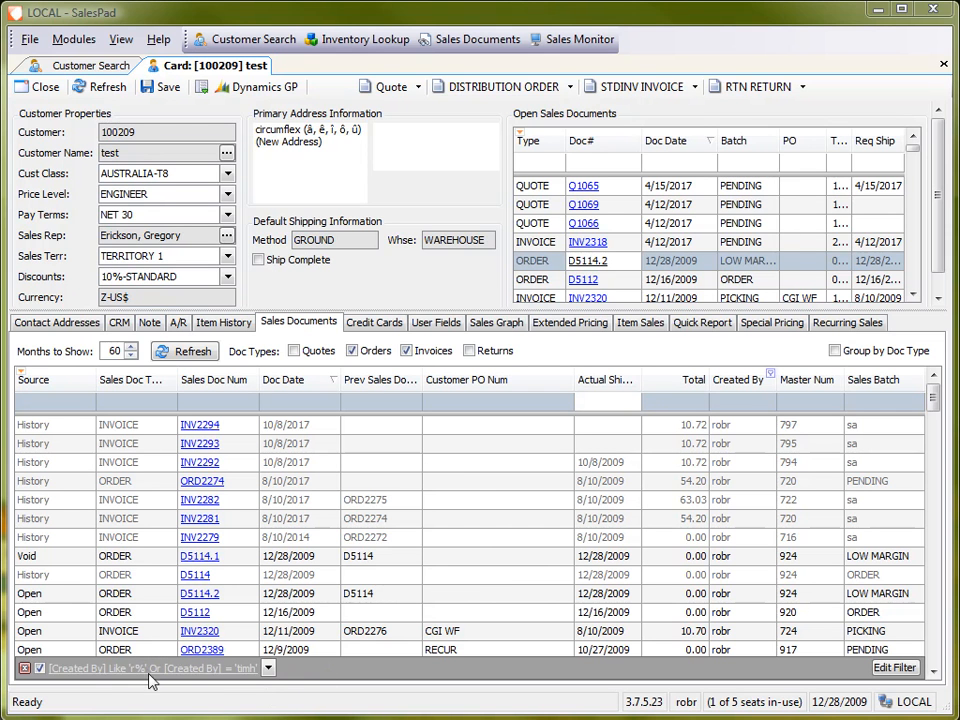
mouse_move(302, 695)
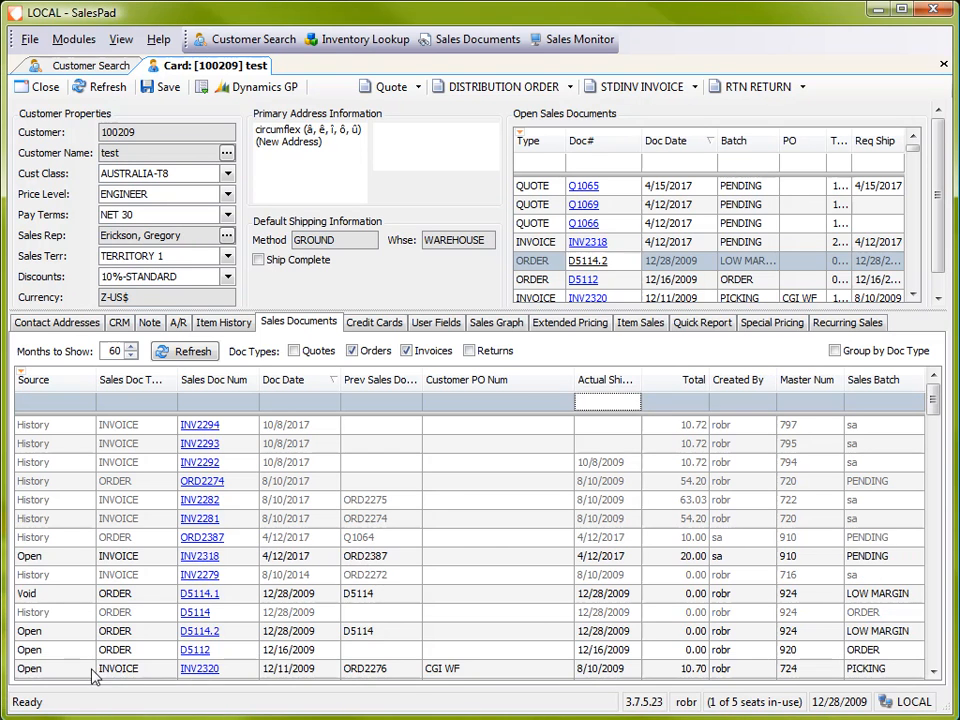
mouse_move(97, 697)
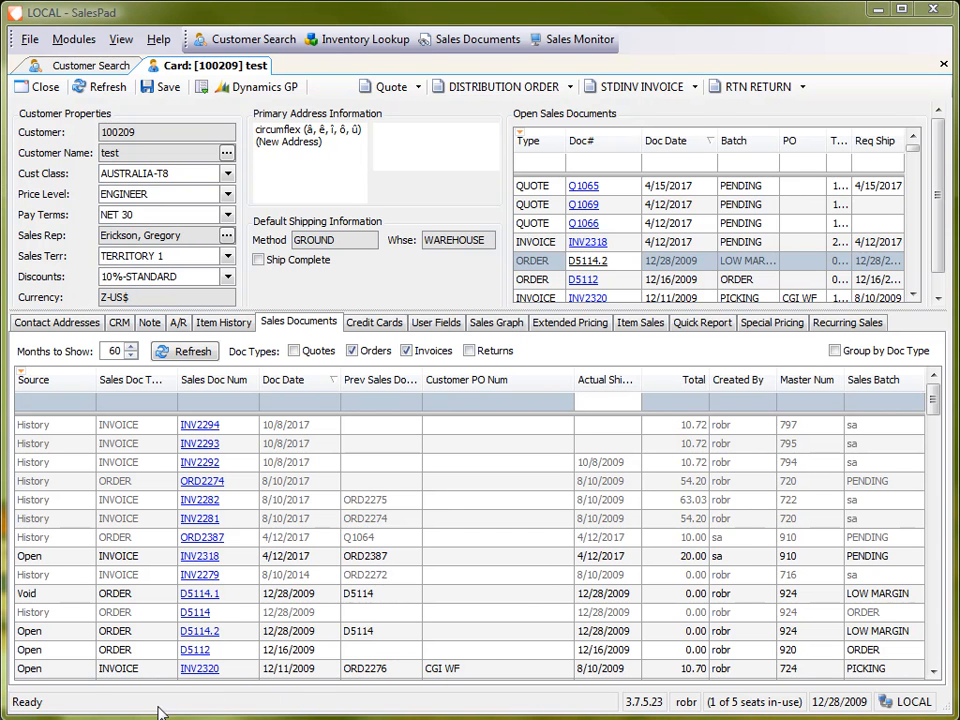
mouse_move(434, 585)
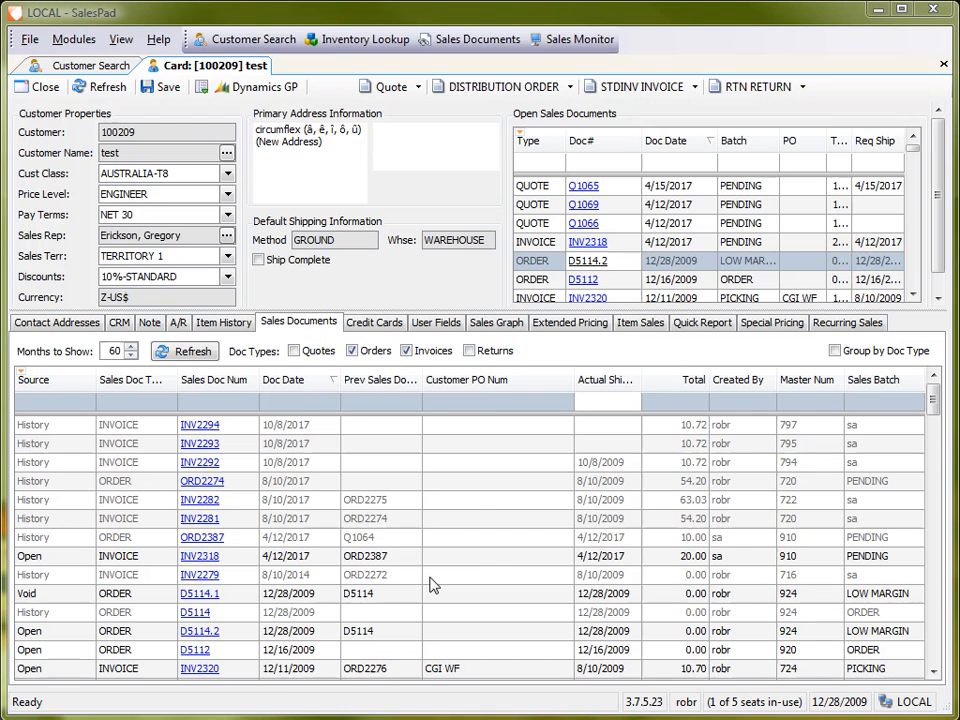
mouse_move(575, 512)
type("robr")
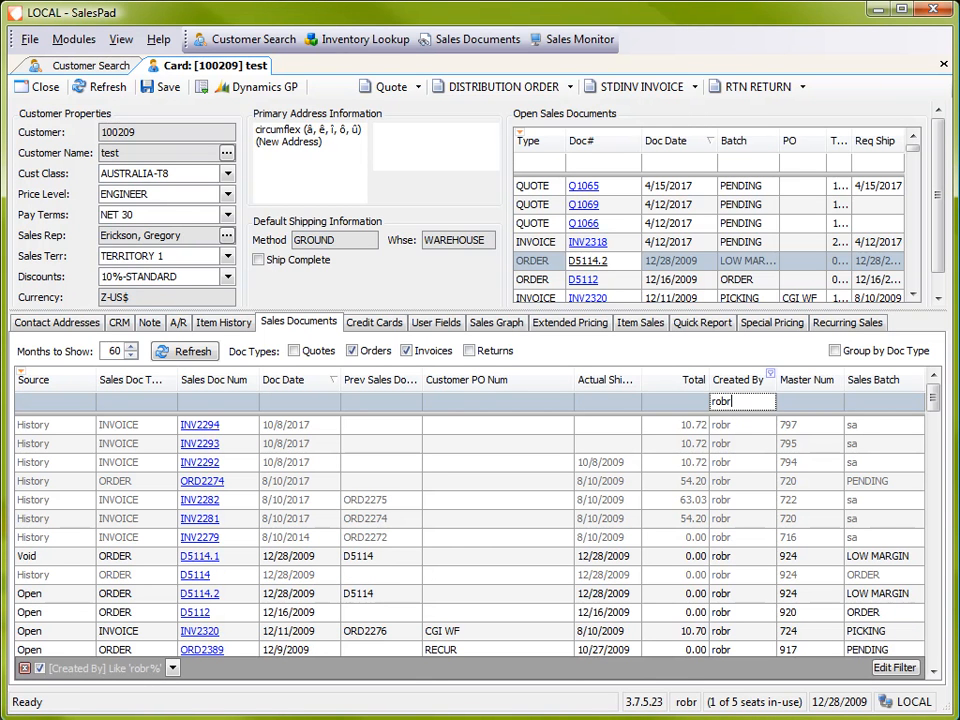
mouse_move(580, 675)
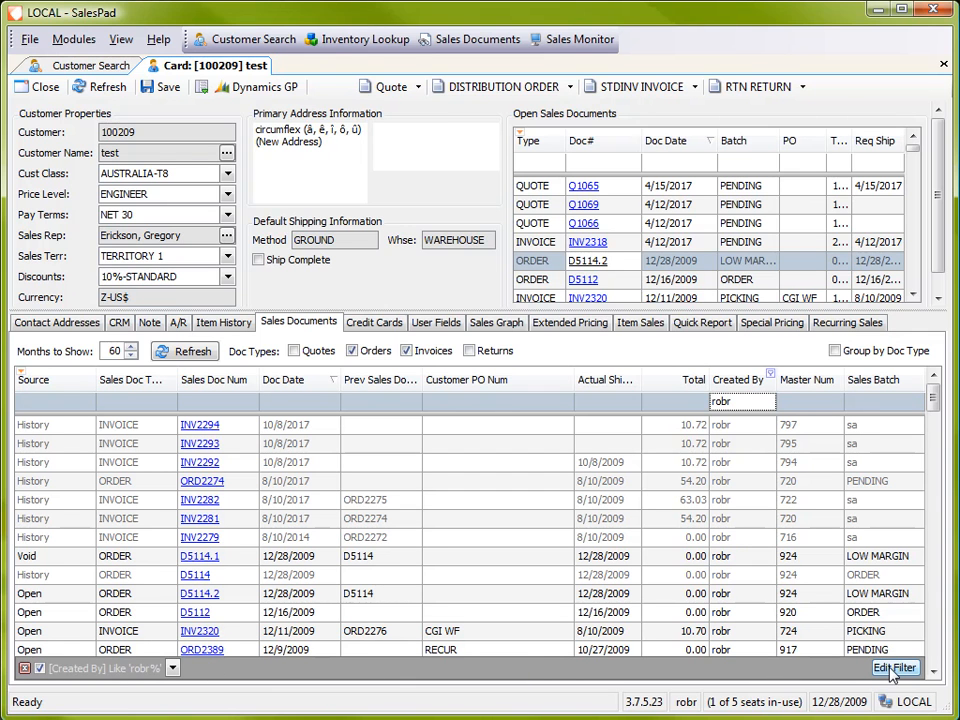
Step: Add a Sales Rep. ID begins with 'robr' condition to the filter and apply it
left_click(893, 667)
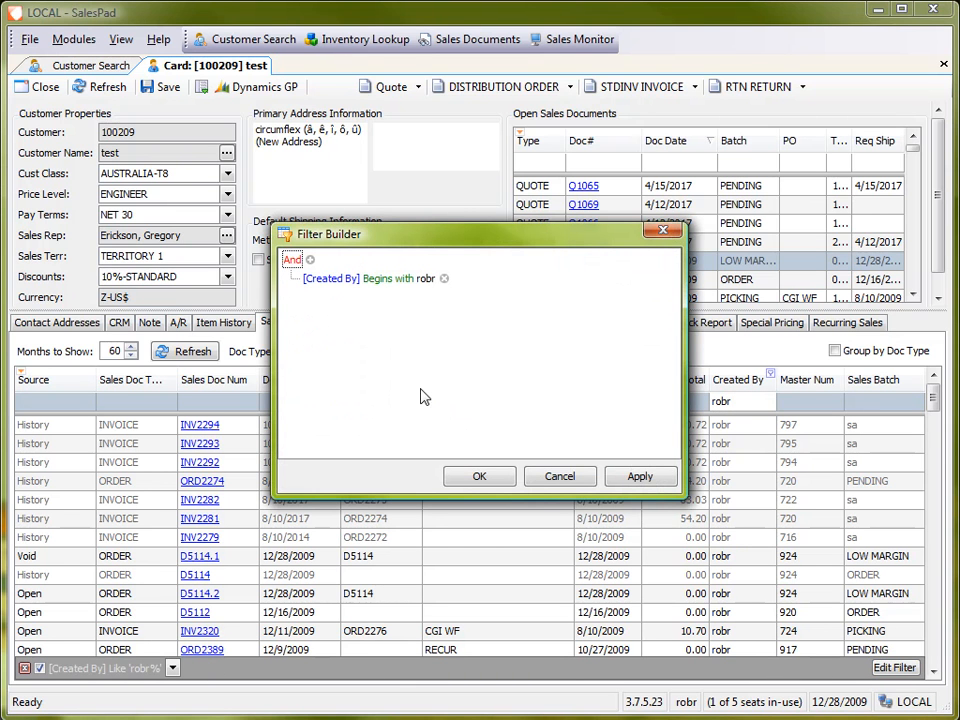
left_click(311, 260)
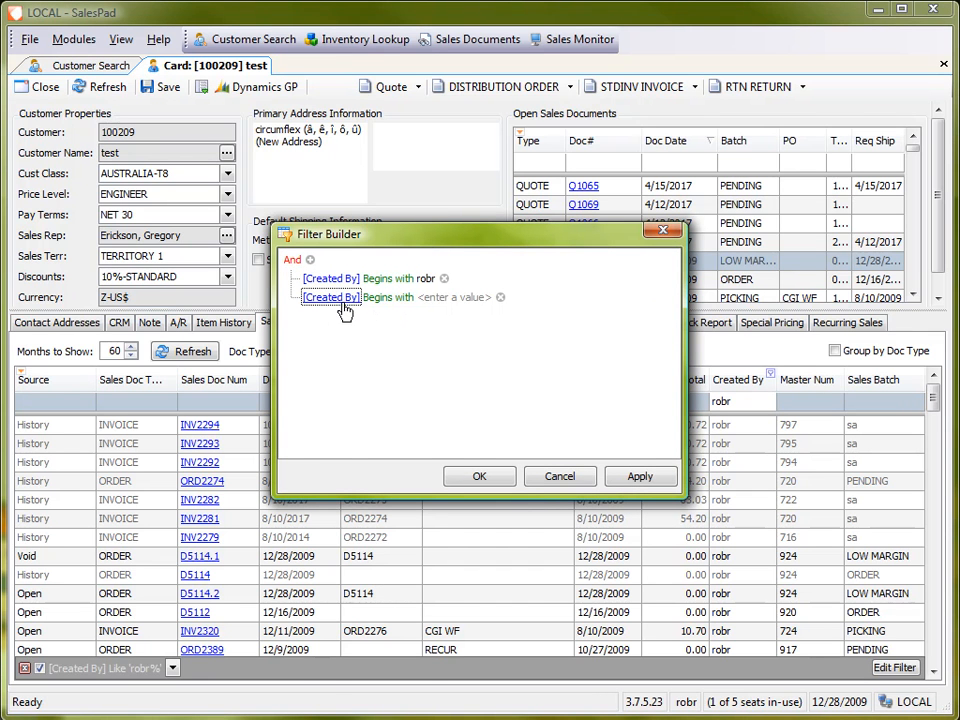
left_click(331, 297)
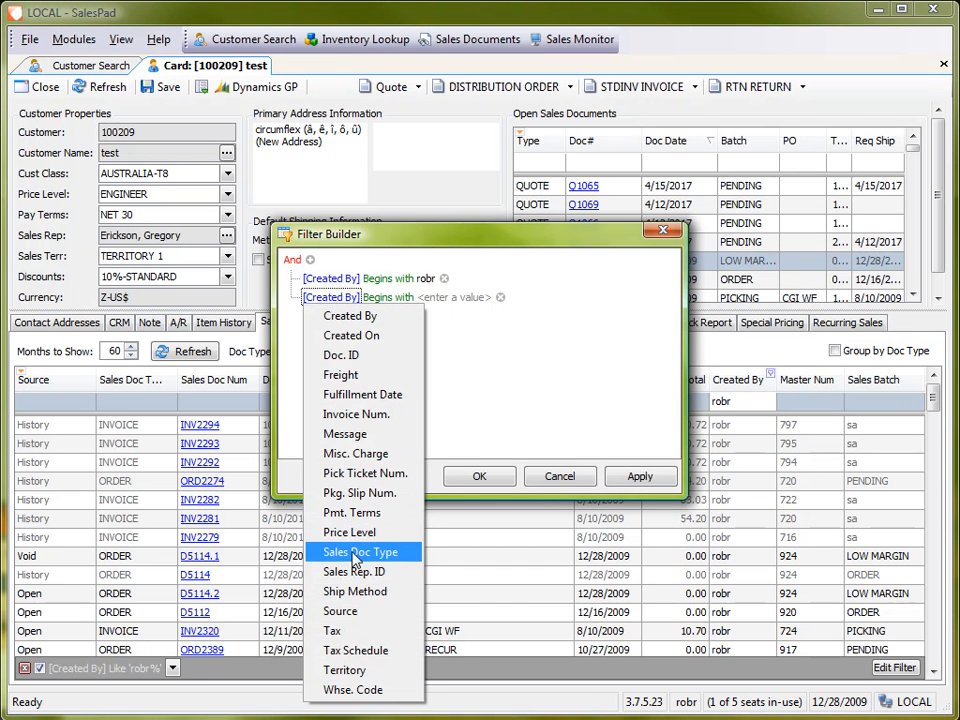
left_click(353, 571)
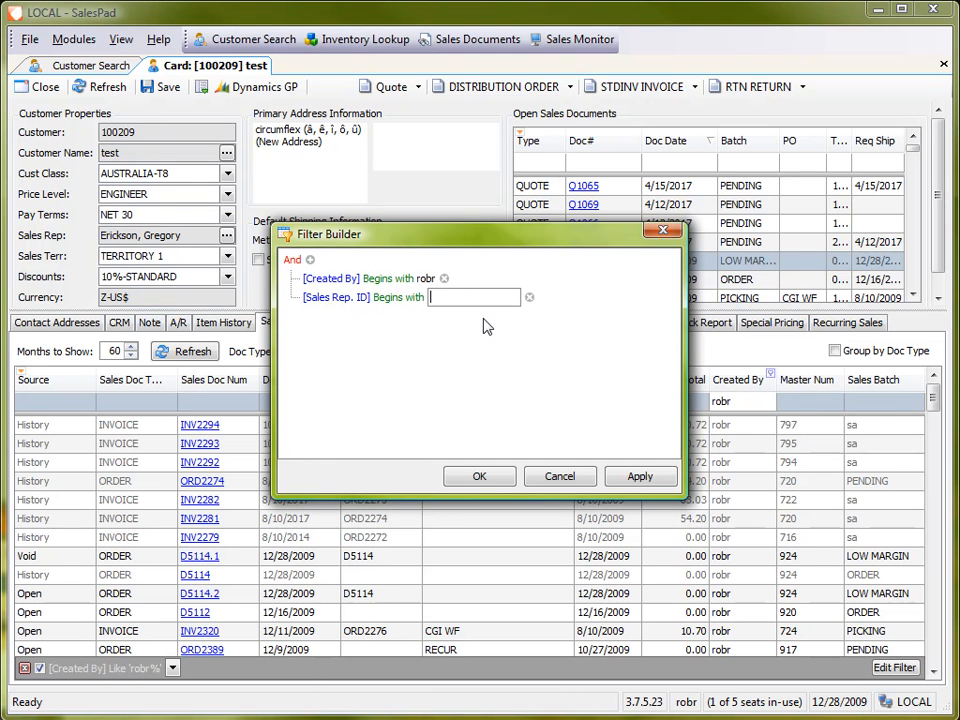
type("robr")
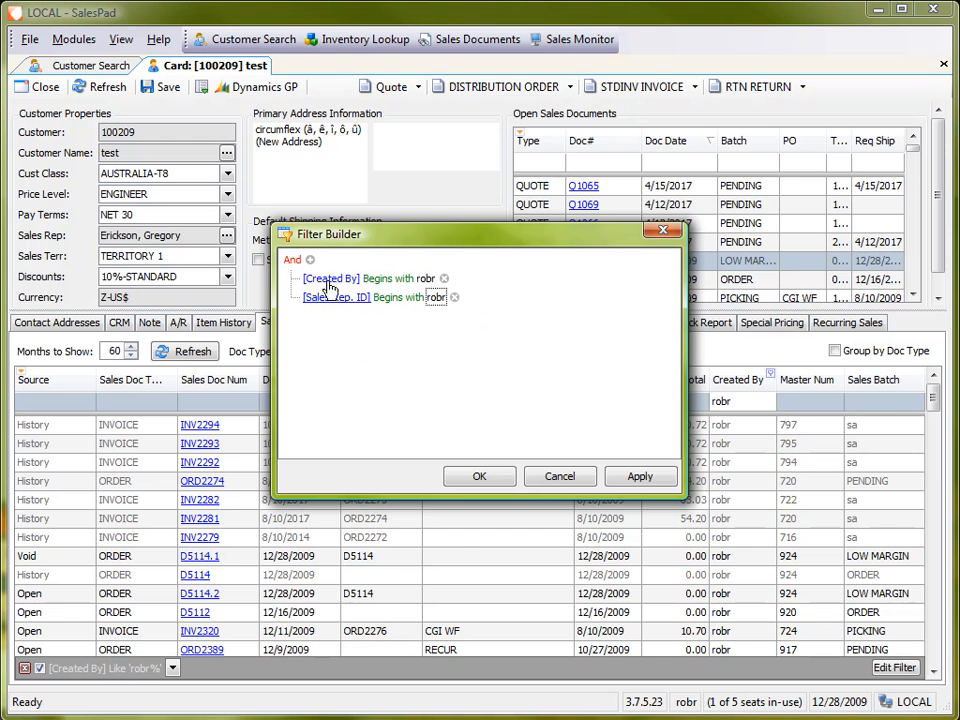
left_click(310, 261)
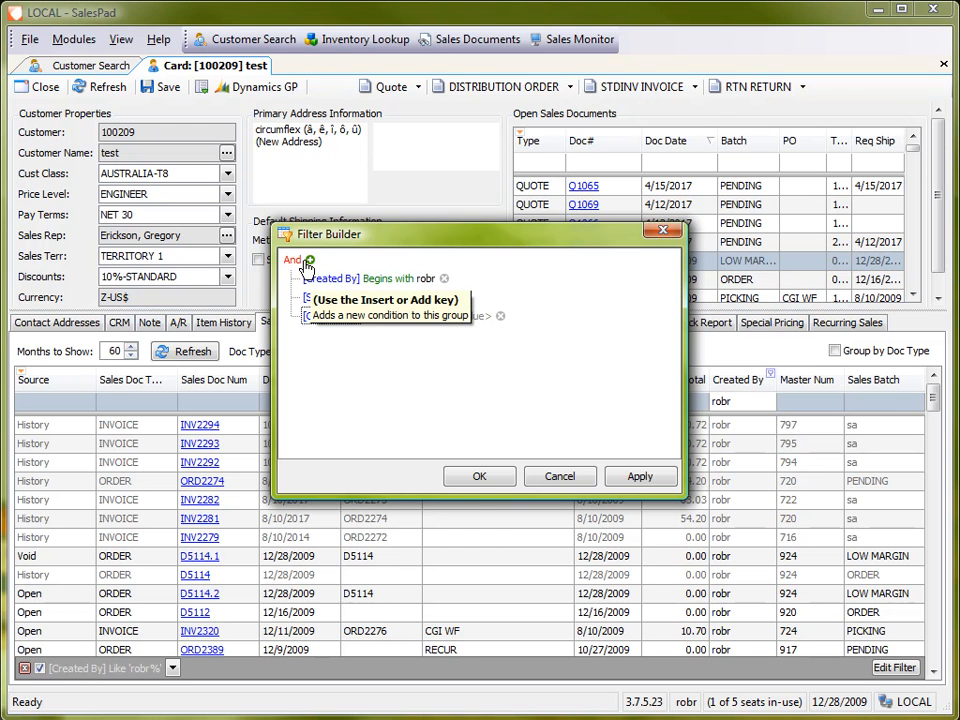
left_click(310, 260)
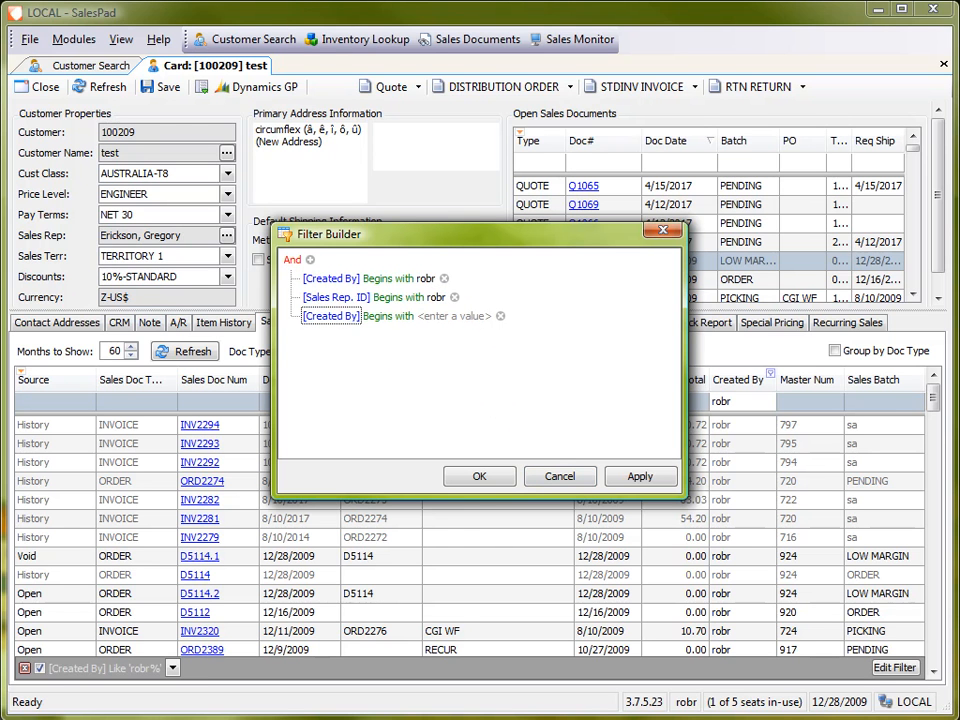
left_click(479, 476)
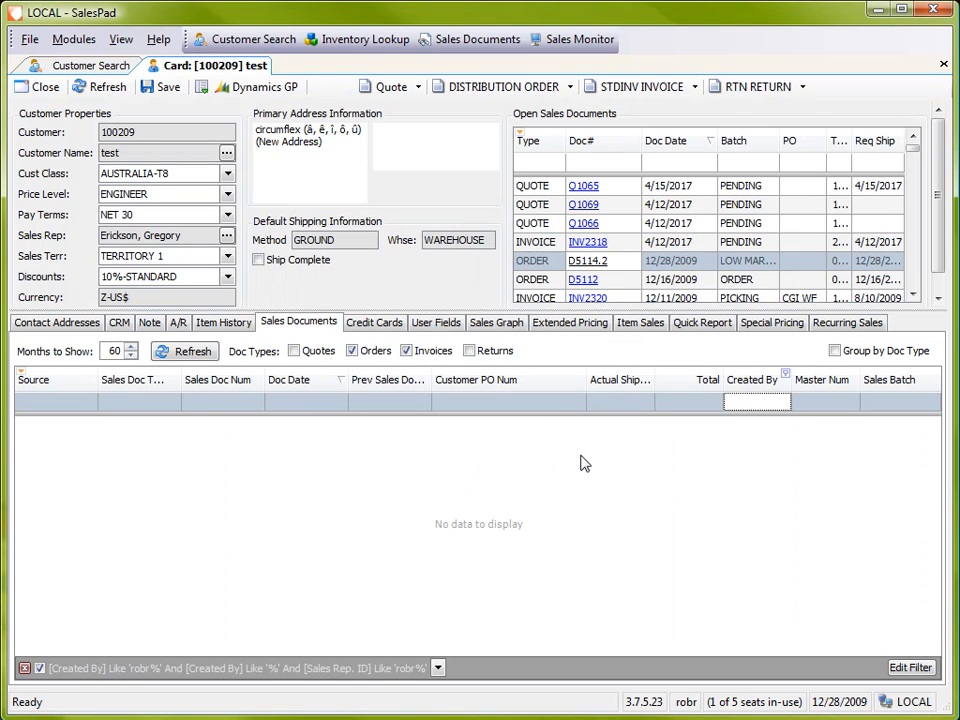
left_click(220, 401)
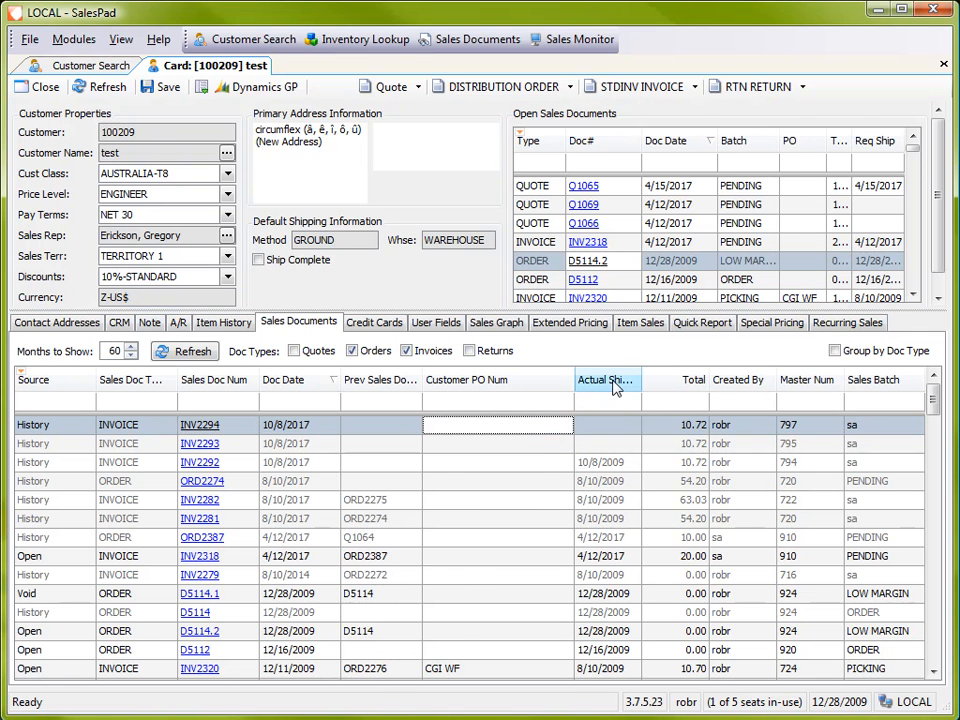
Step: Sort documents by Actual Ship descending, then browse the Sales Doc Type filter choices
left_click(607, 379)
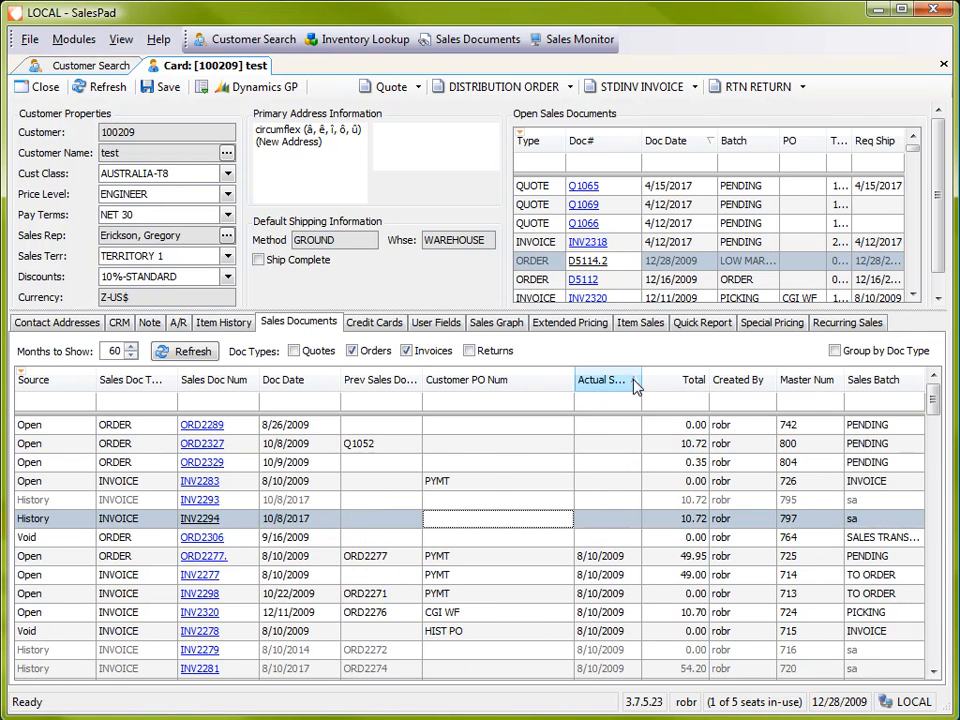
left_click(605, 379)
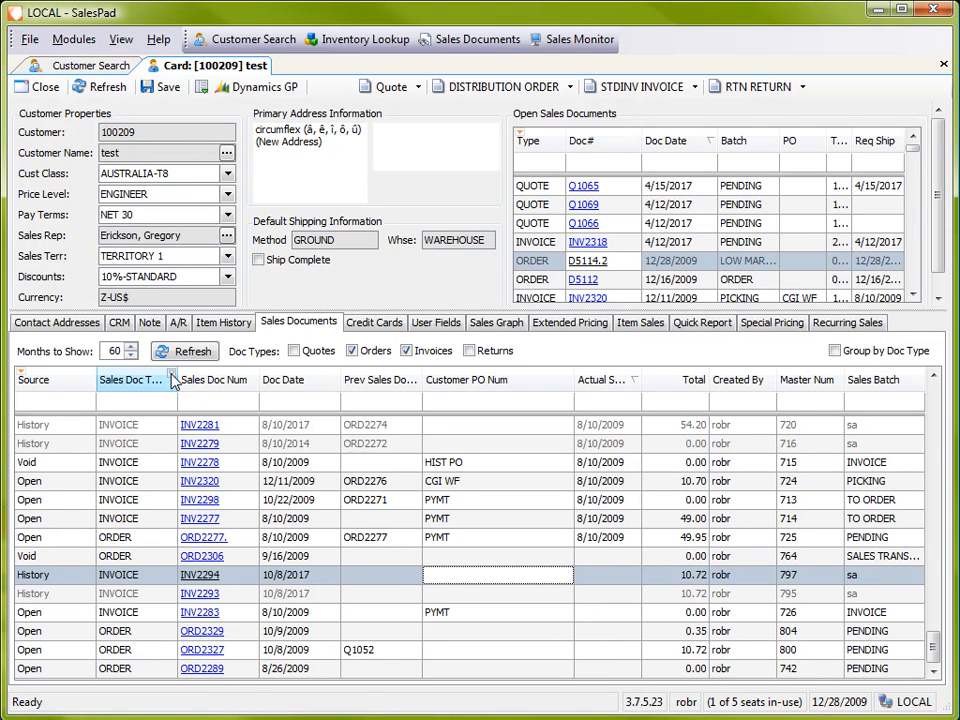
left_click(172, 379)
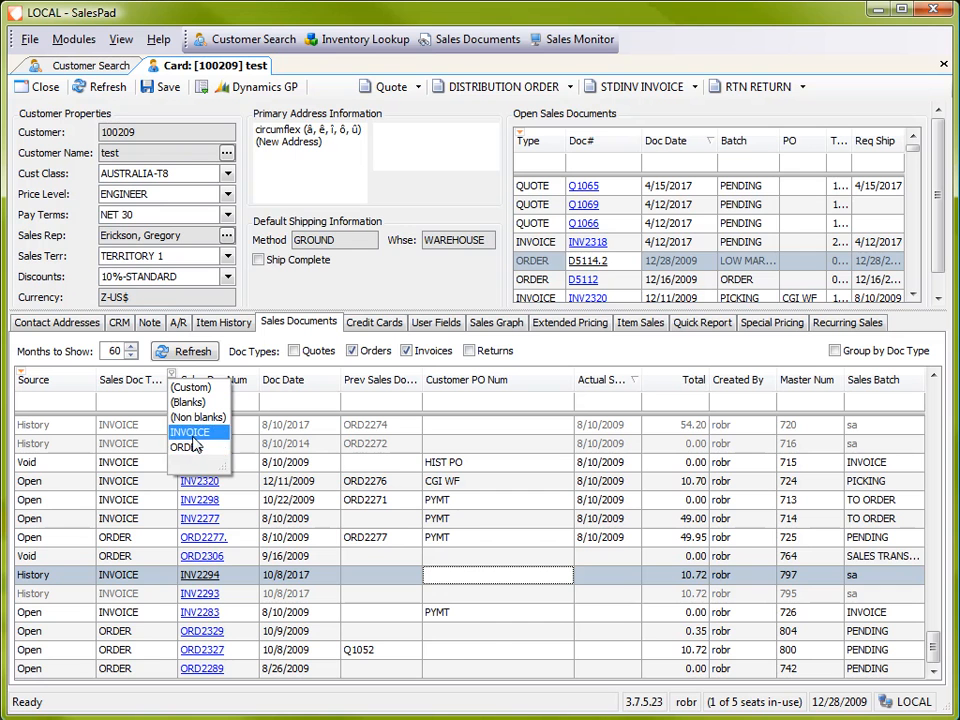
left_click(186, 447)
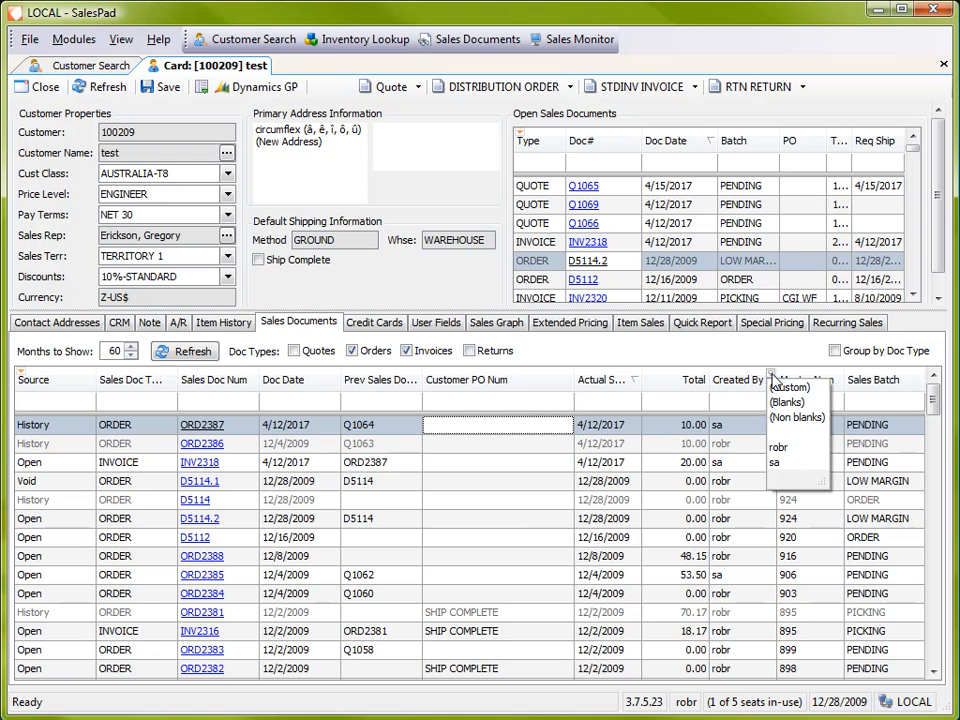
mouse_move(790, 387)
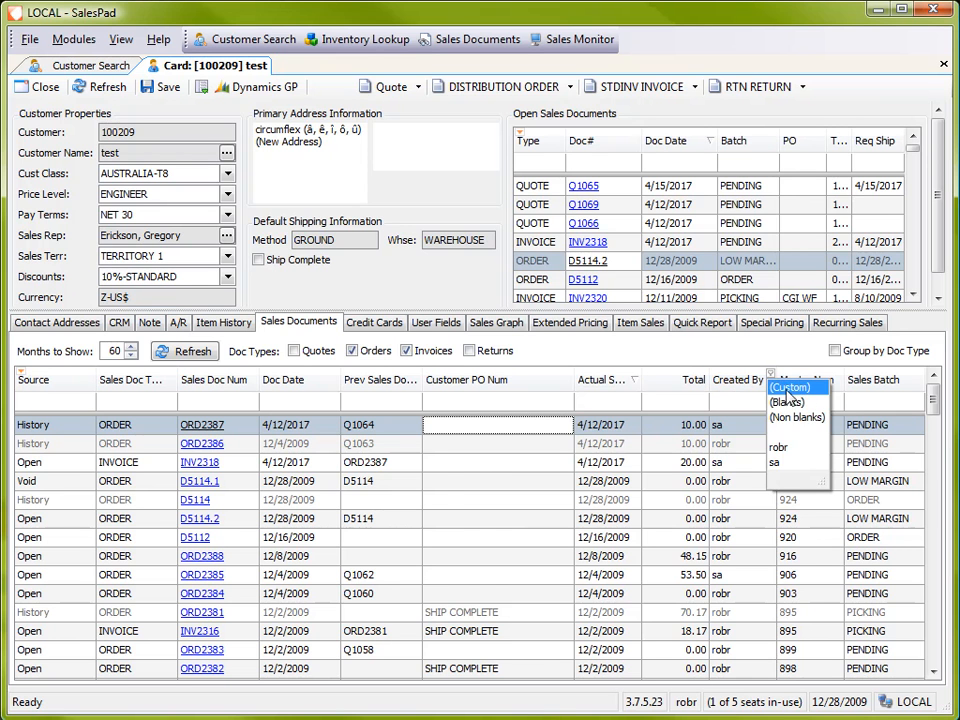
Step: Choose (Custom) in the Created By column filter to open Custom AutoFilter
left_click(789, 387)
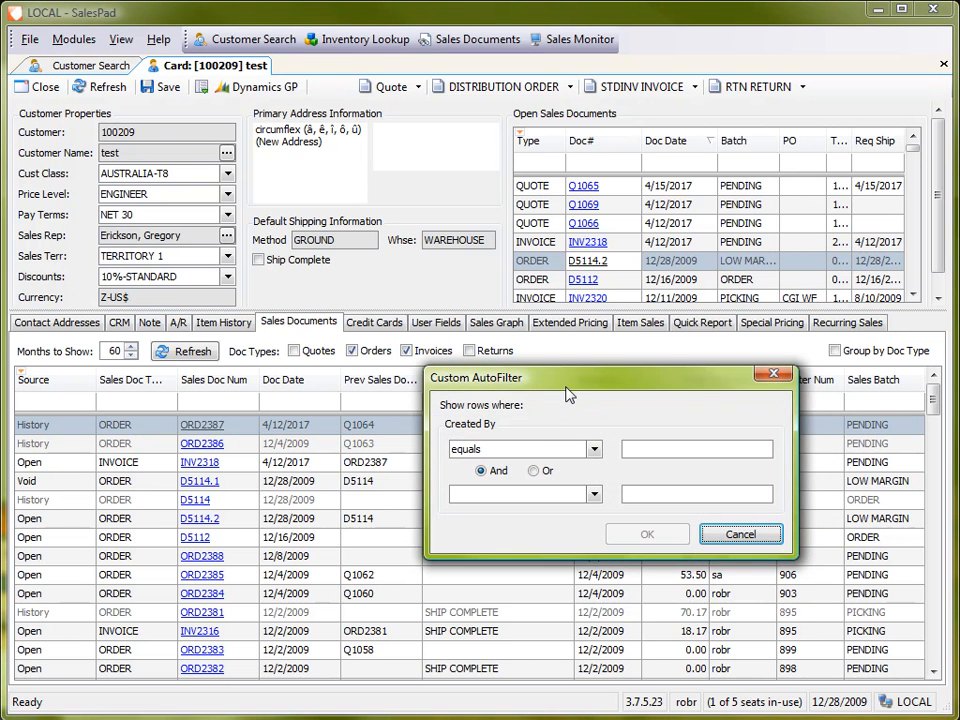
Step: Enter Created By equals 'robr' Or like 'r%' in the Custom AutoFilter
left_click(594, 445)
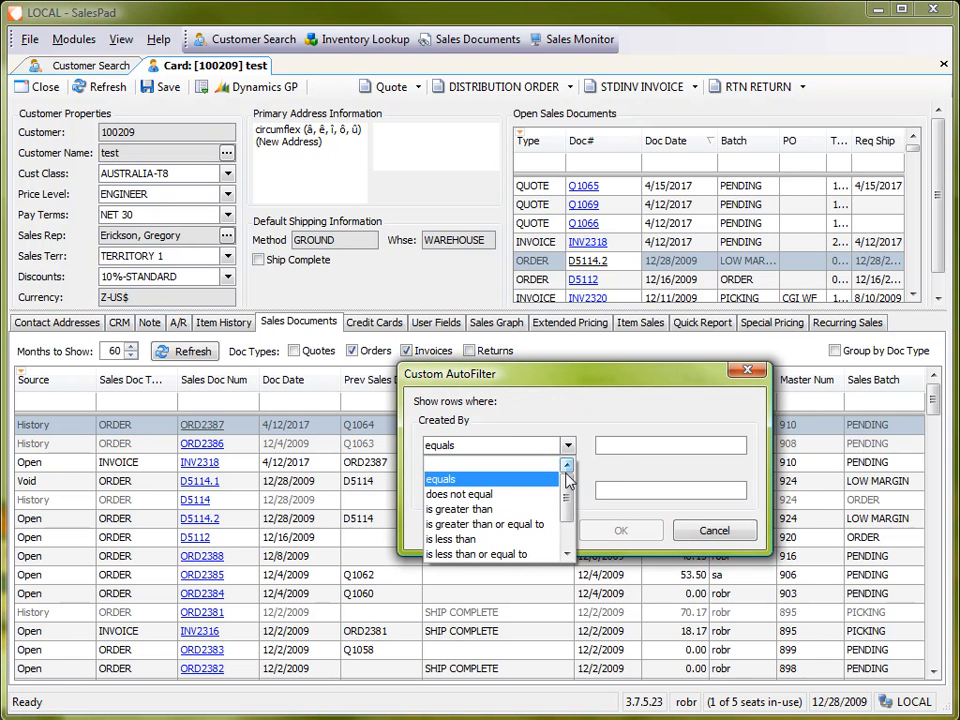
type("r")
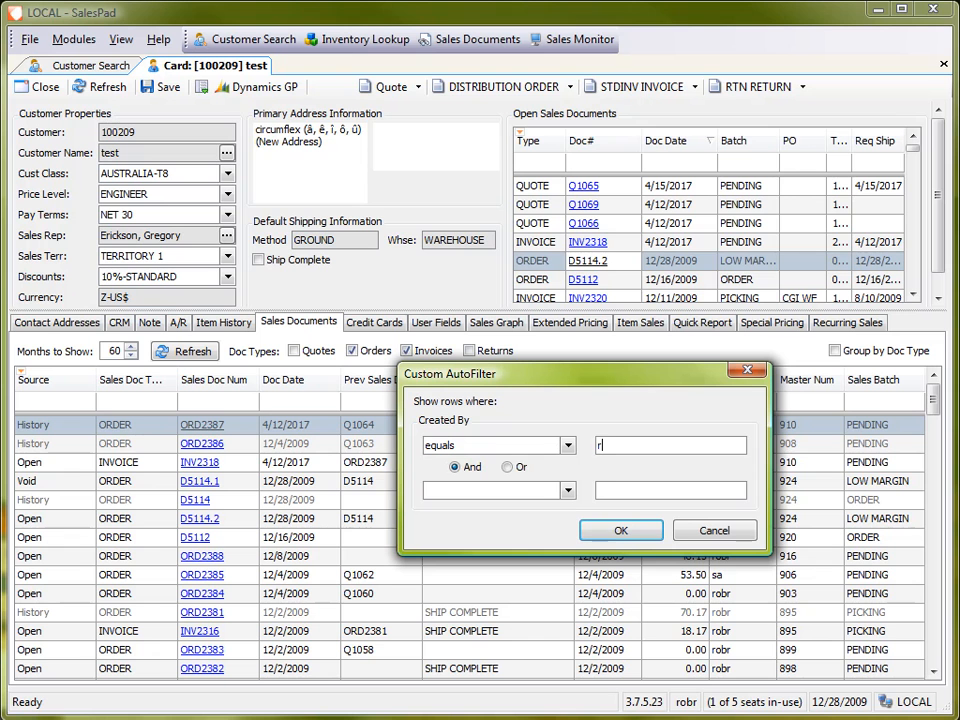
type("obr")
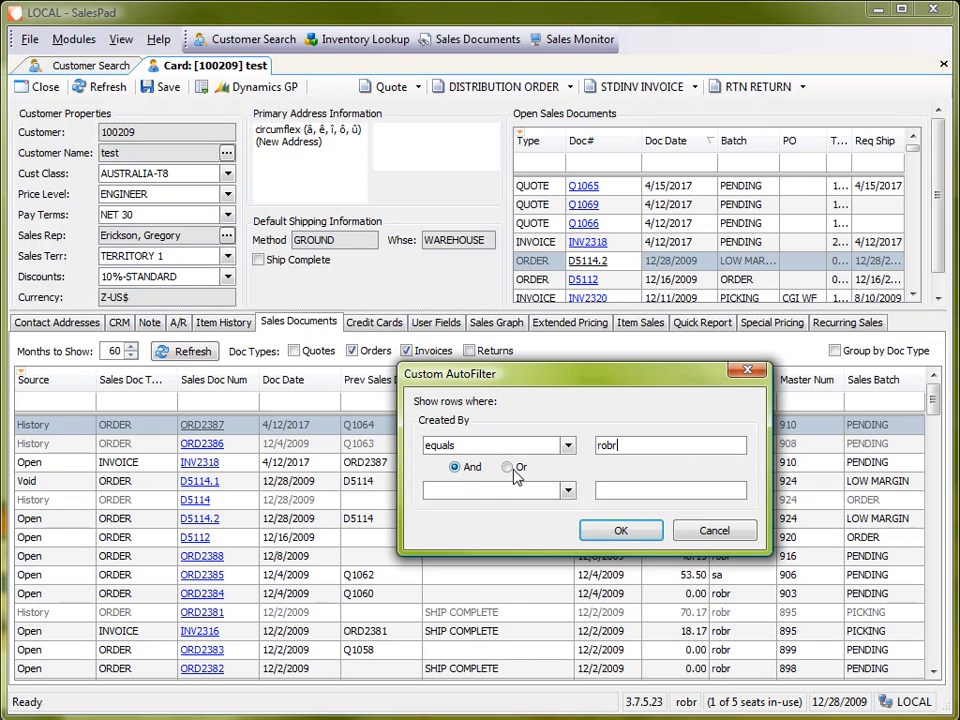
left_click(507, 467)
type("r")
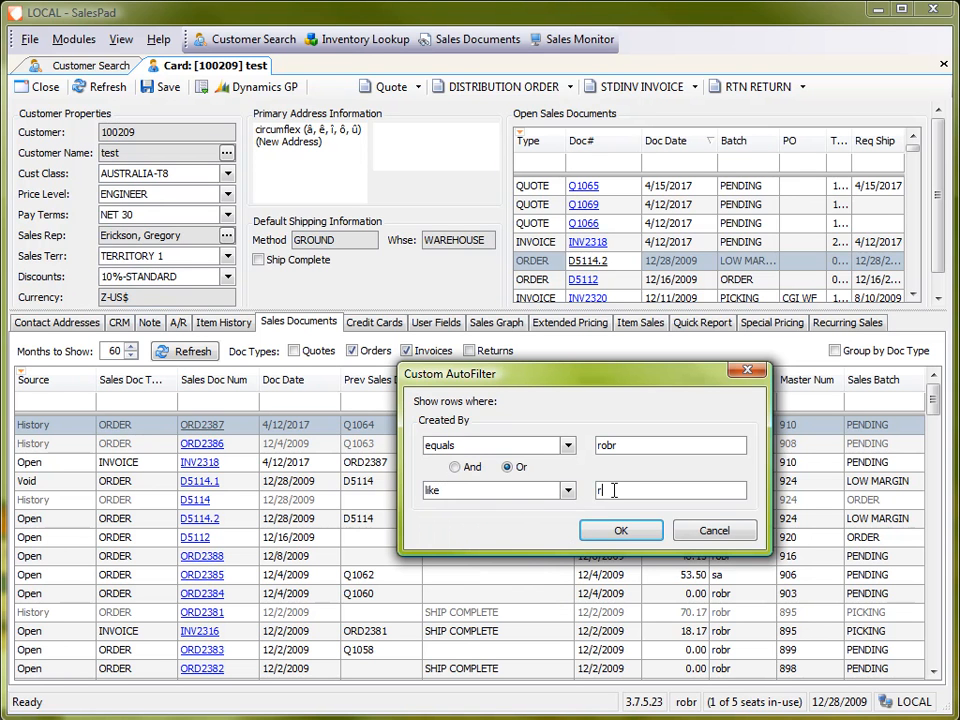
type("%")
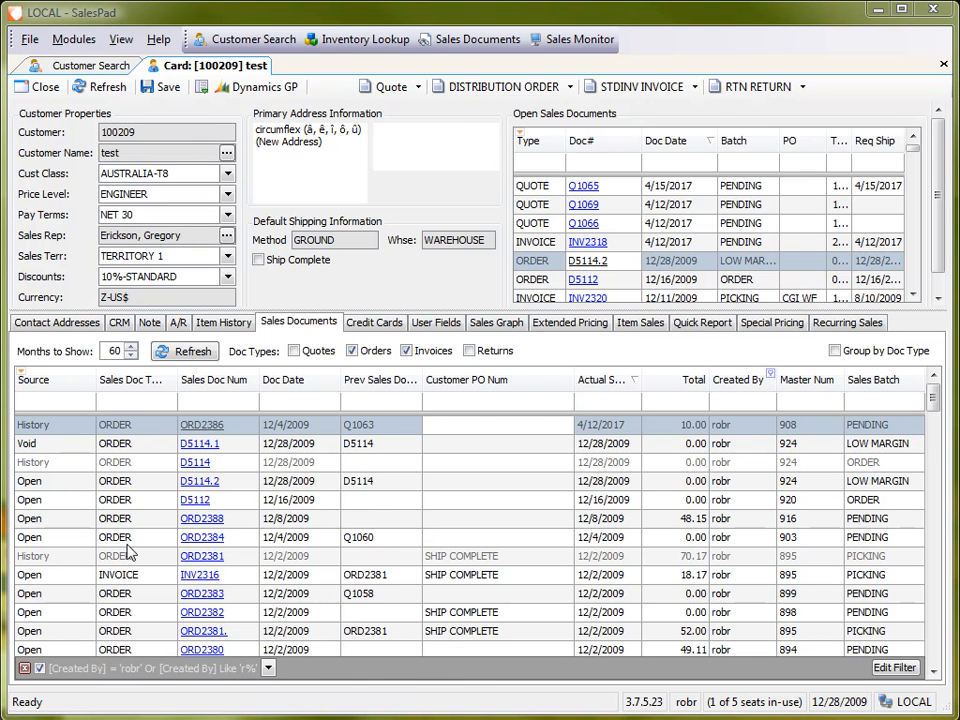
mouse_move(412, 678)
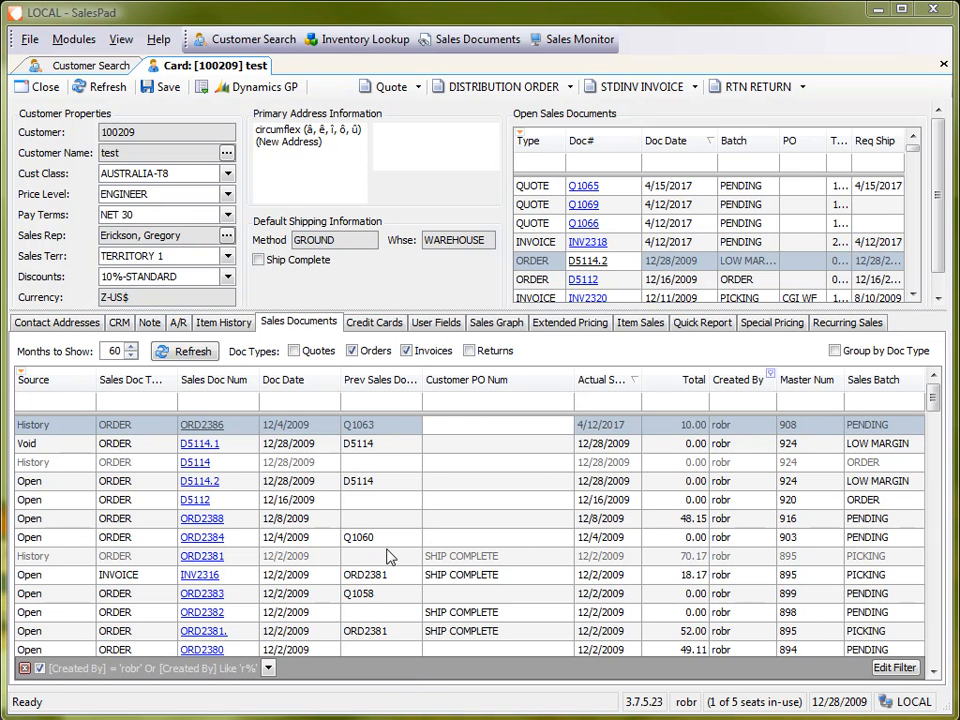
Step: Confirm the Created By filter, leaving only robr's documents with the condition in the filter bar
left_click(670, 140)
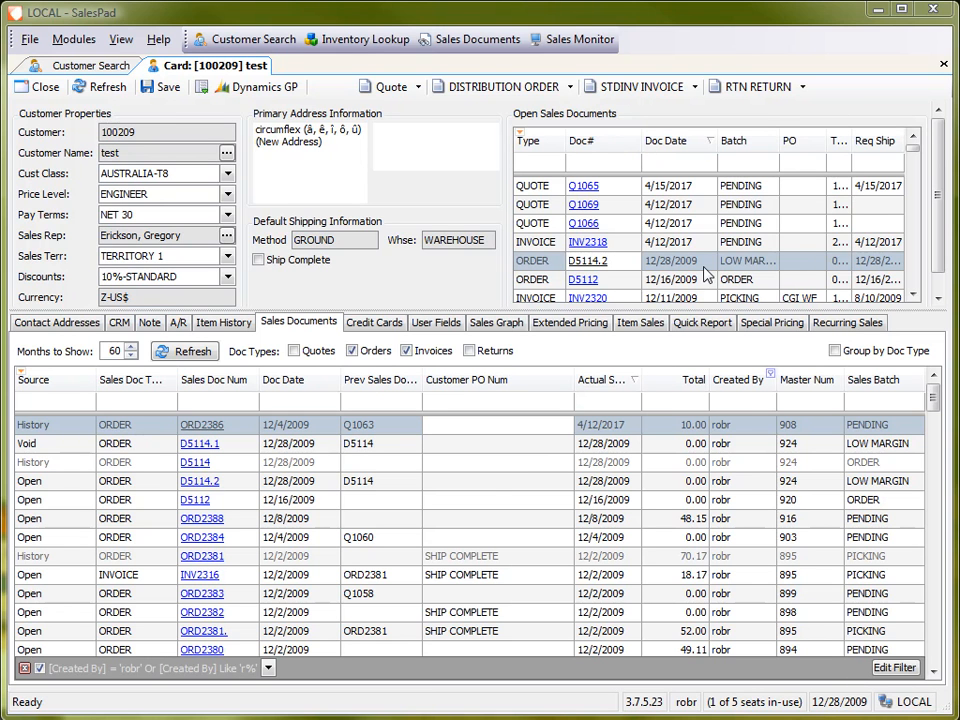
mouse_move(705, 276)
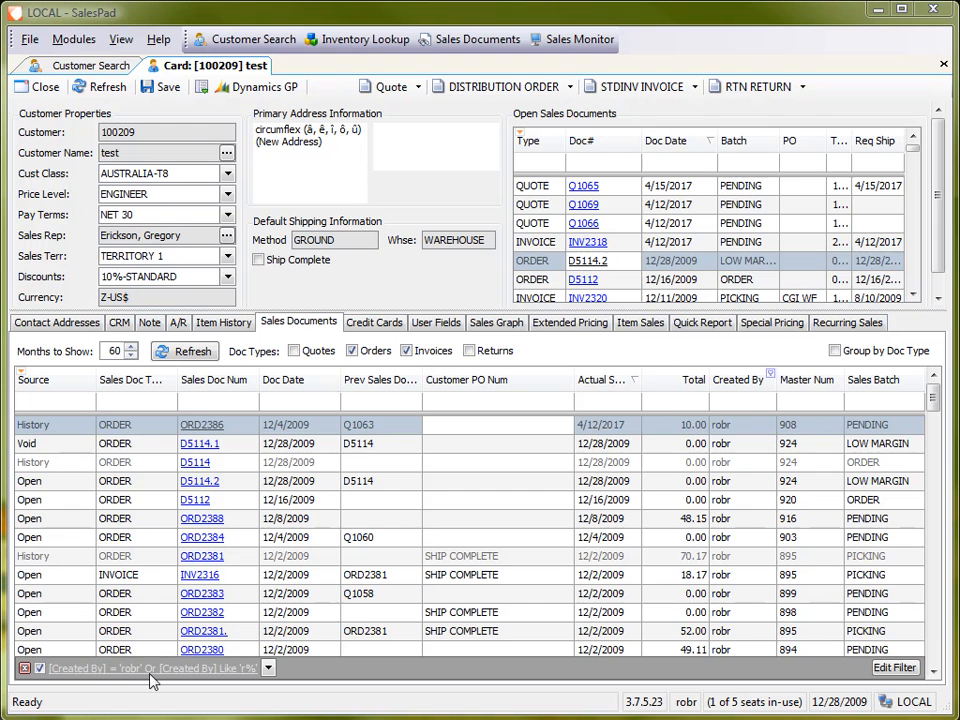
mouse_move(257, 612)
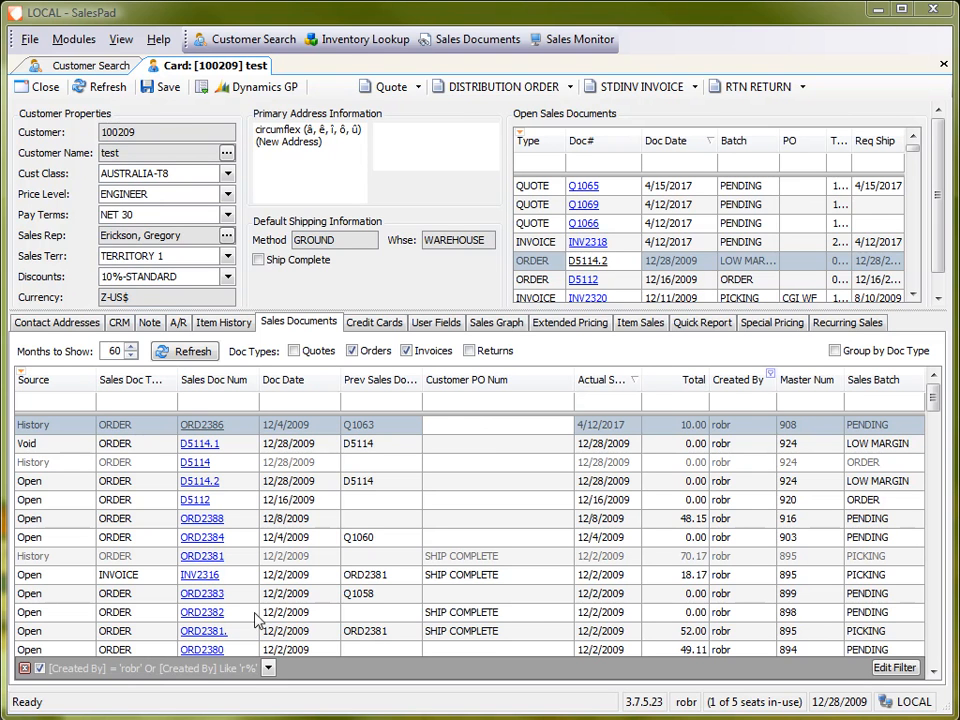
mouse_move(672, 645)
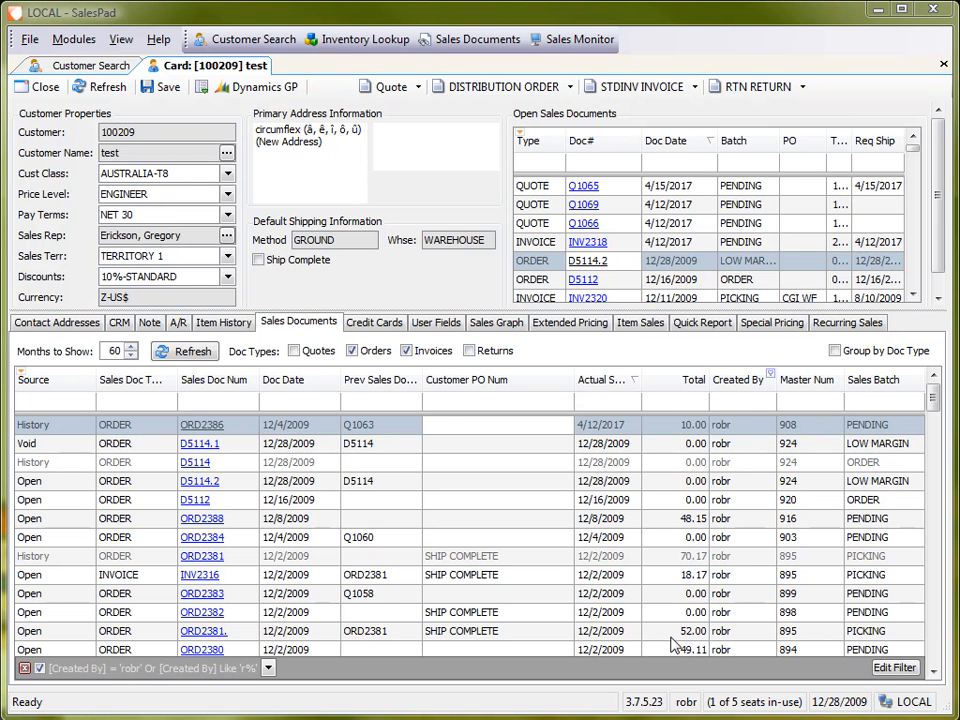